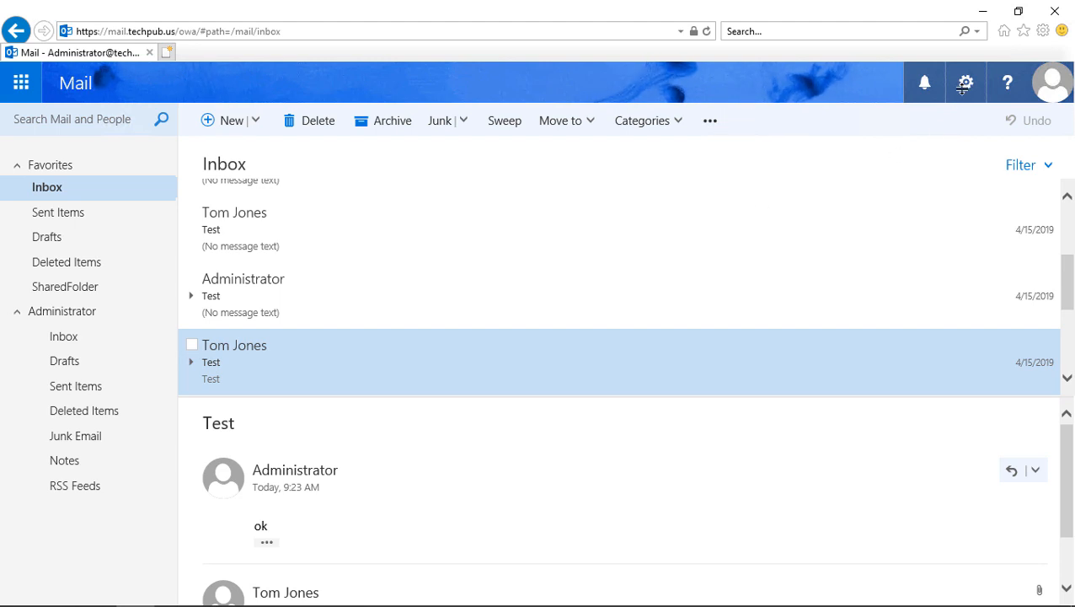
- Open the mail Options pages from the Settings gear menu
click(965, 82)
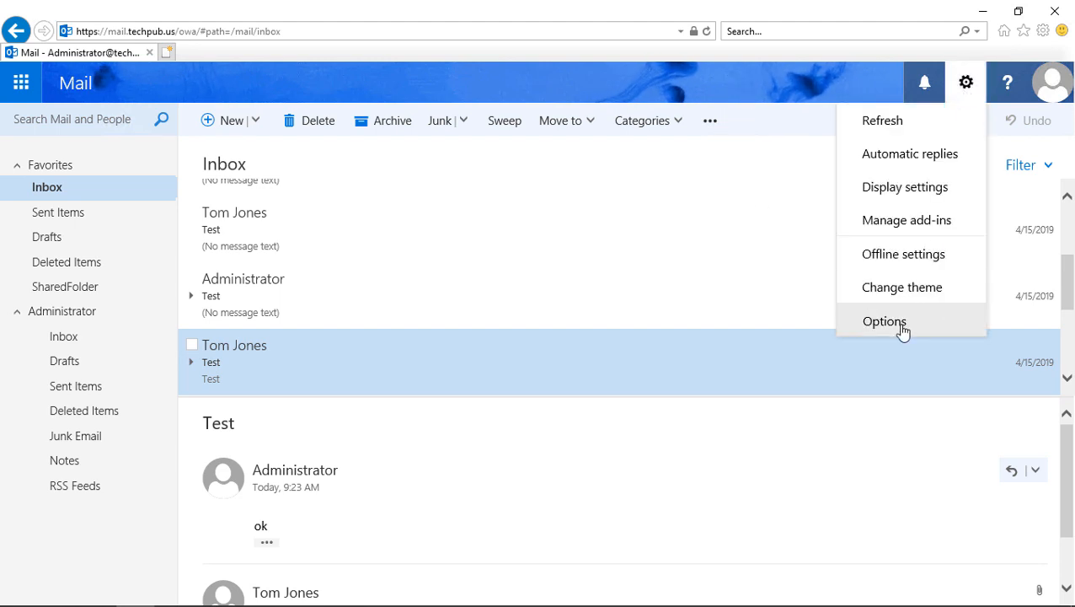
click(884, 321)
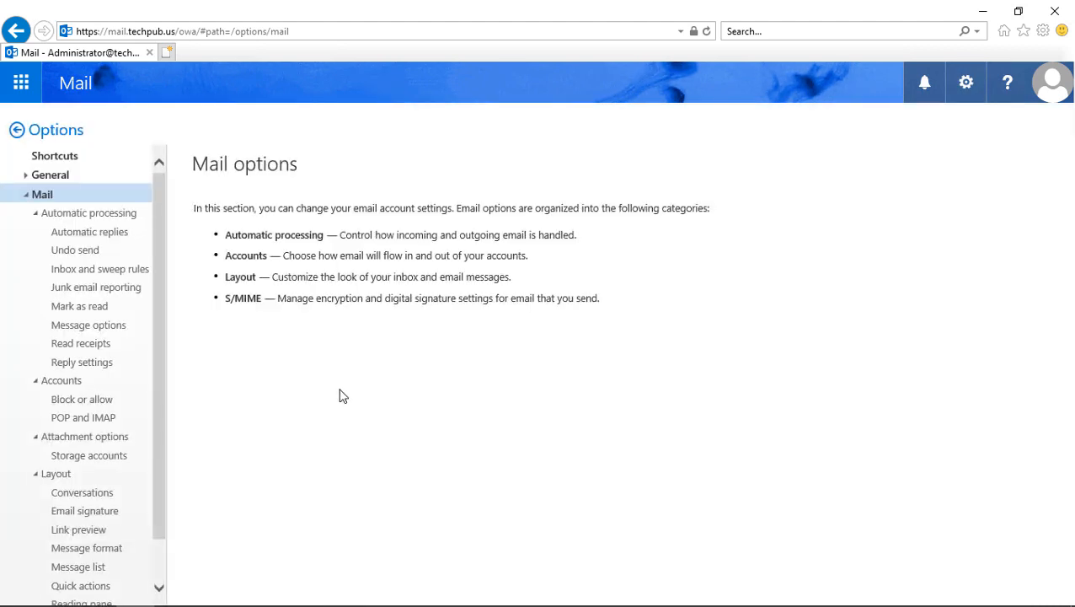
- Open Email signature and auto-include the signature in new messages, replies and forwards
click(85, 510)
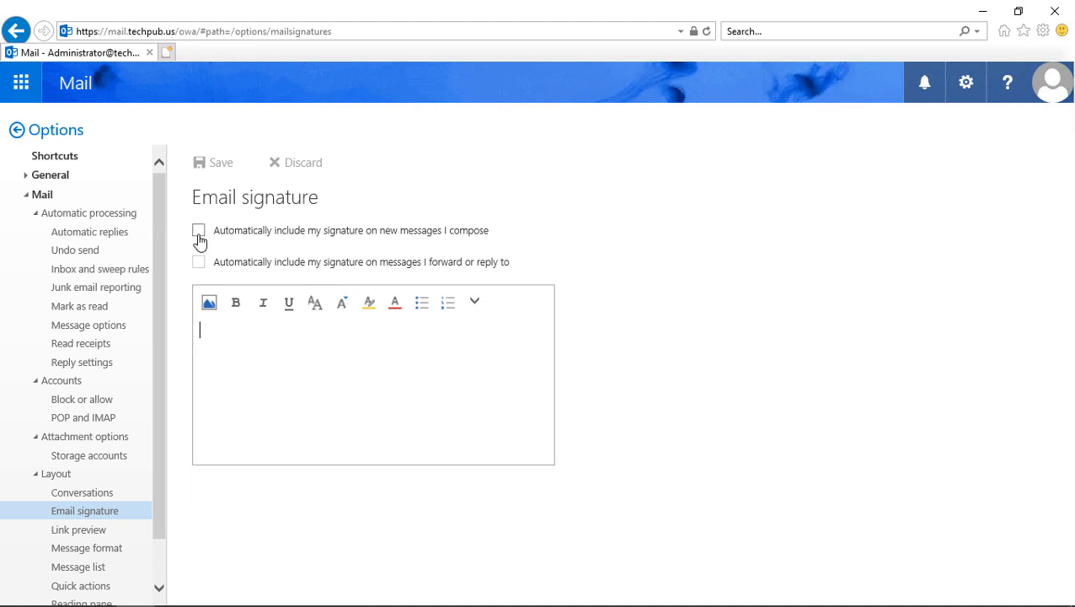
click(199, 230)
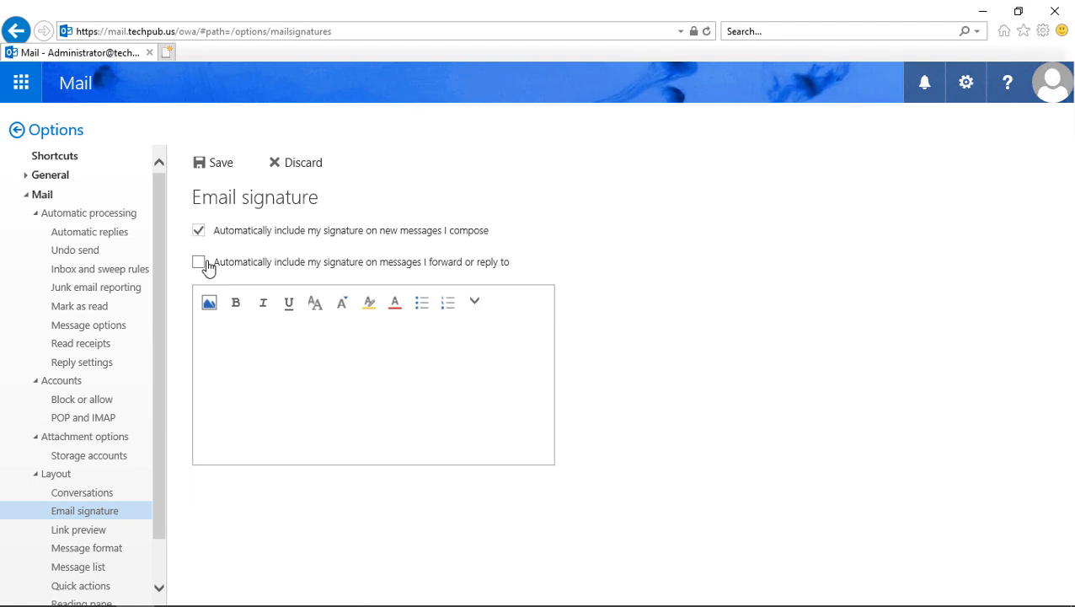
click(198, 261)
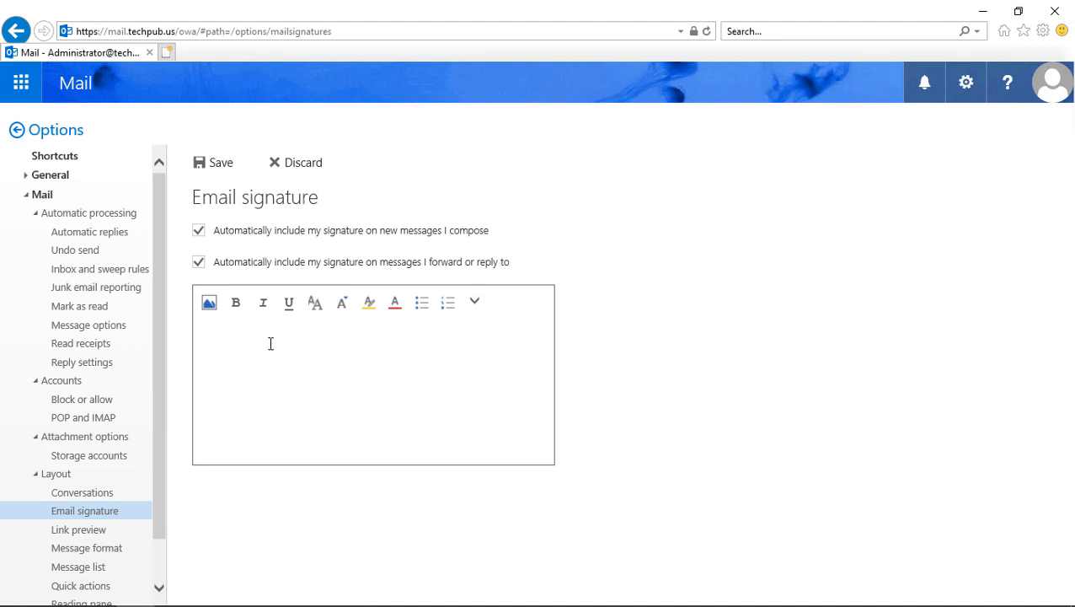
mouse_move(282, 349)
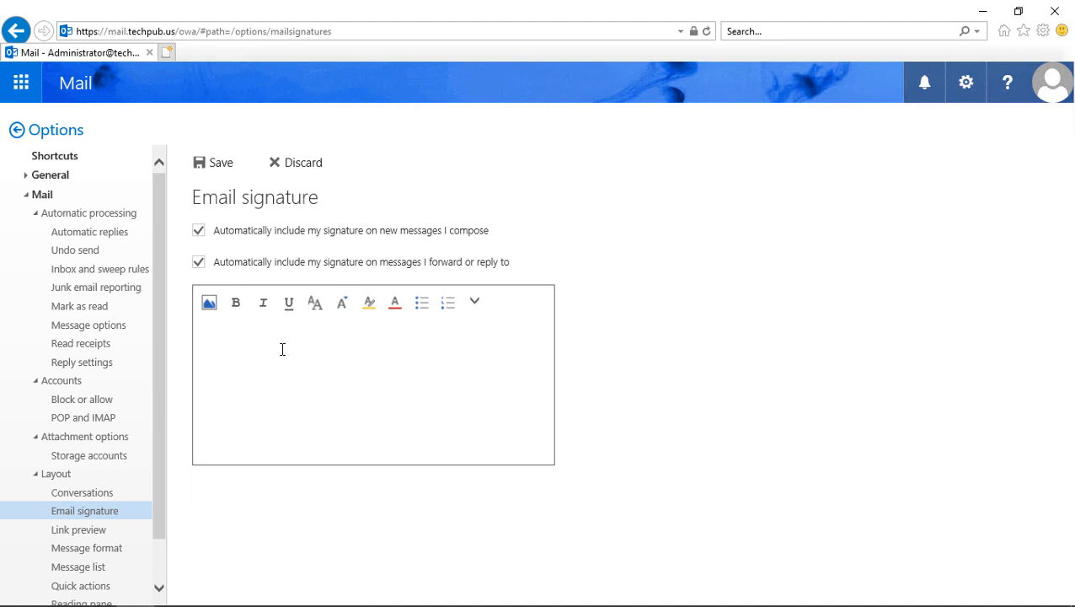
click(282, 339)
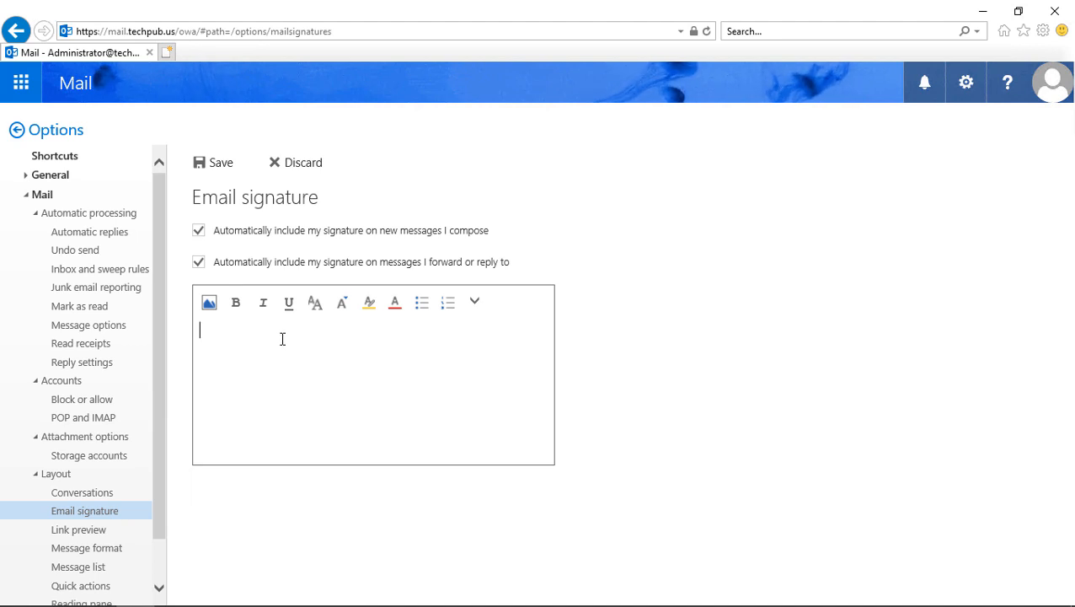
- Type the closing 'Thanks,' into the signature editor
text(Thanks,)
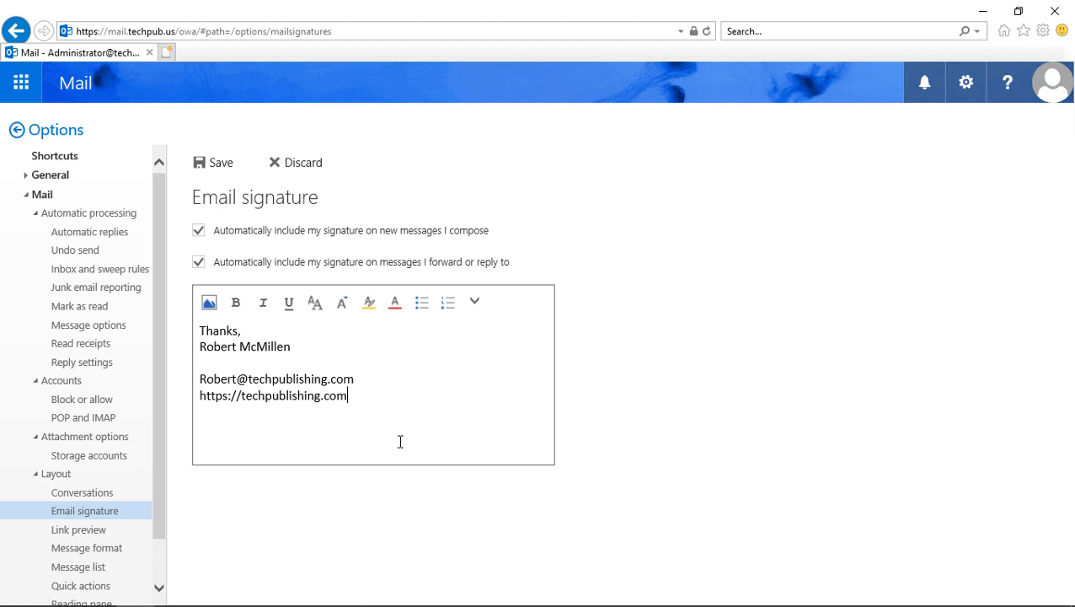
mouse_move(329, 341)
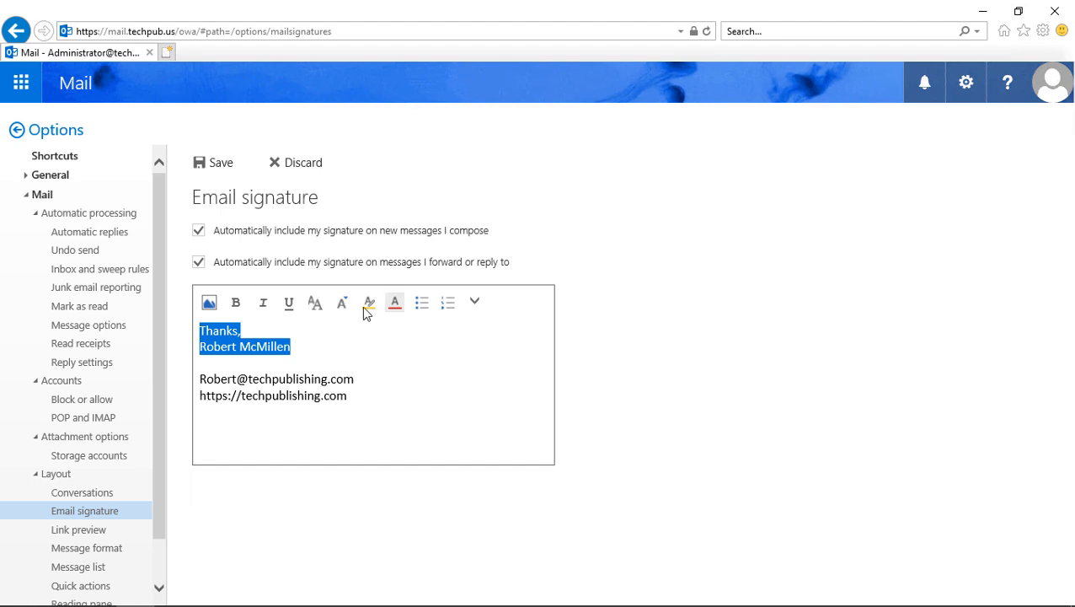
- Make the closing and name bold in Constantia, then select the email and web lines
click(235, 302)
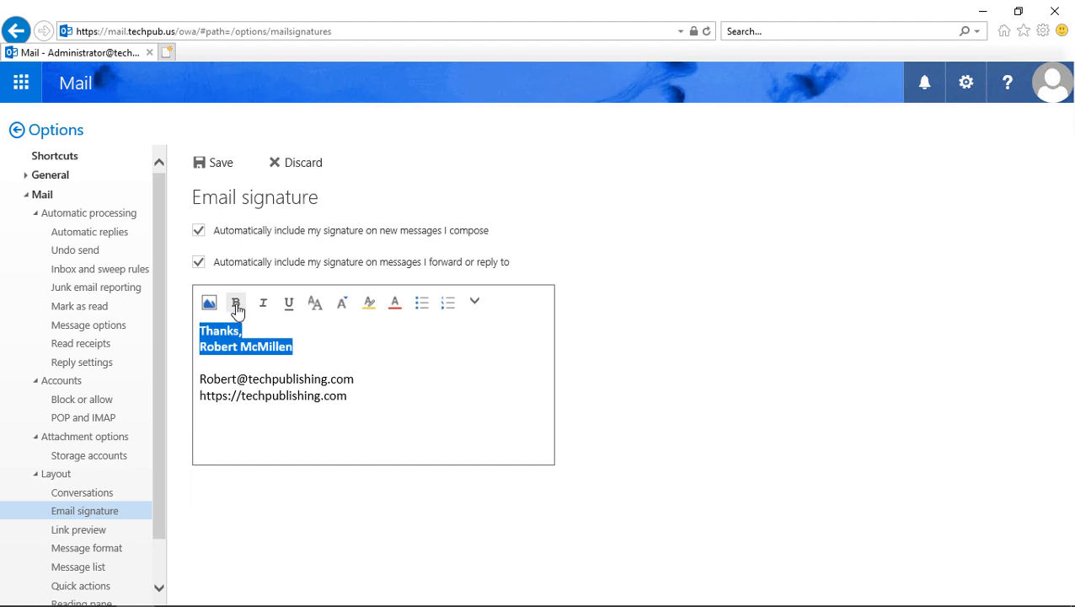
click(263, 303)
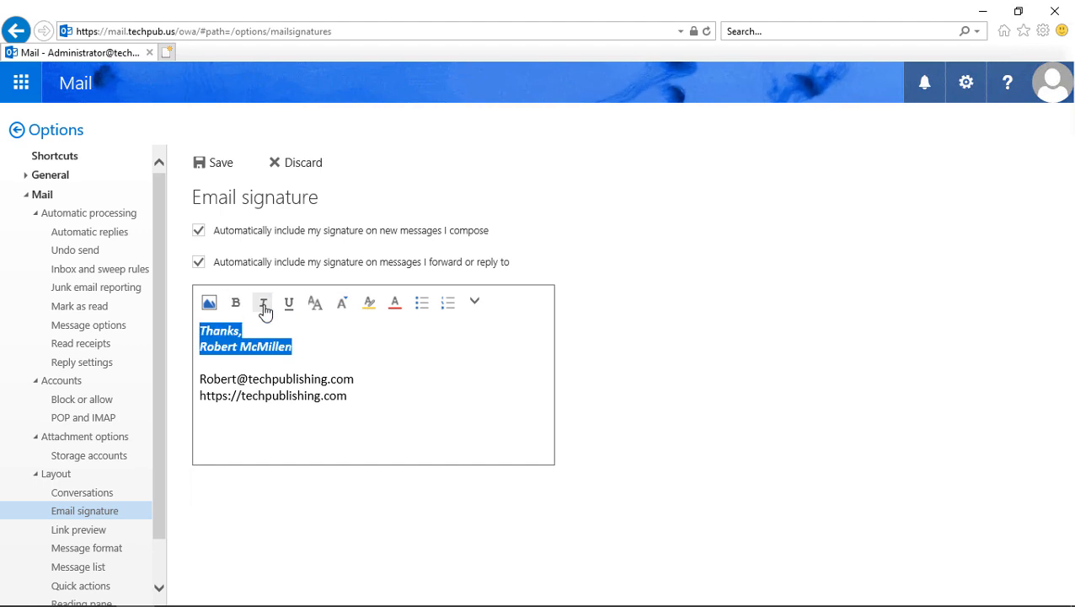
click(289, 302)
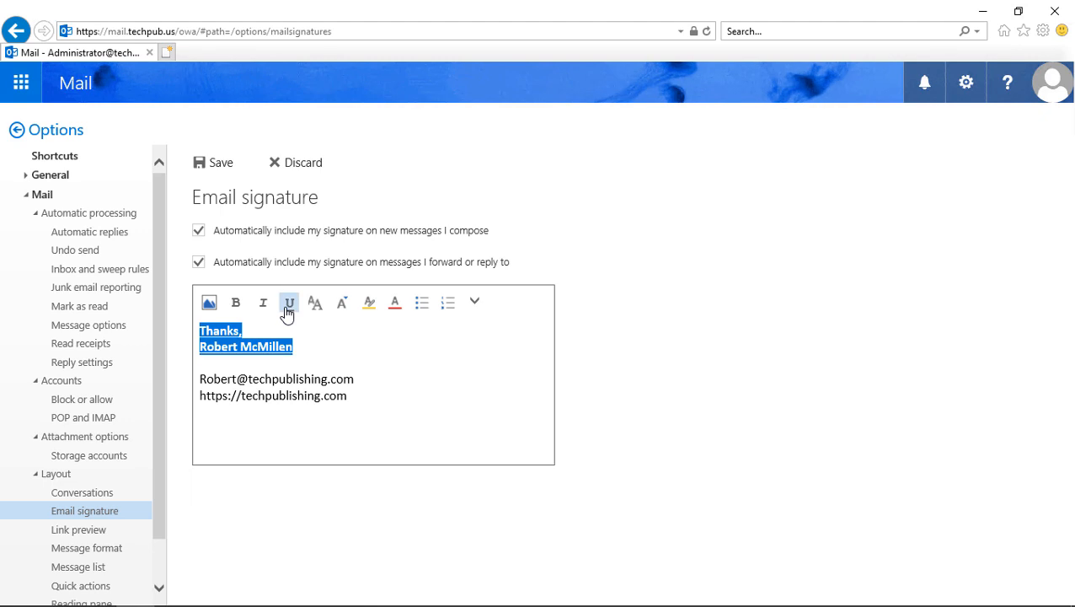
click(315, 301)
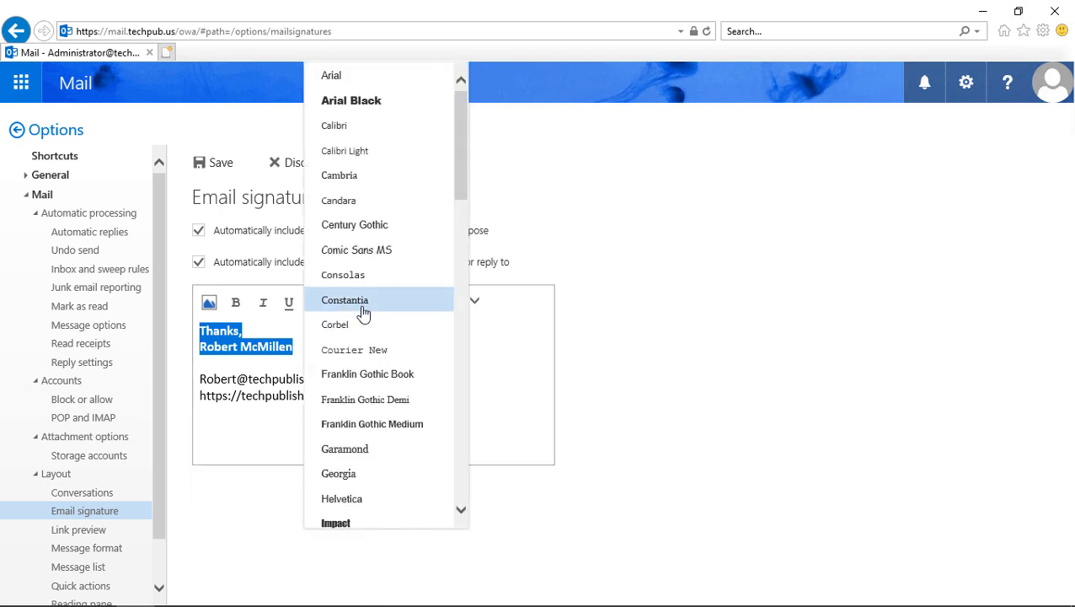
click(368, 303)
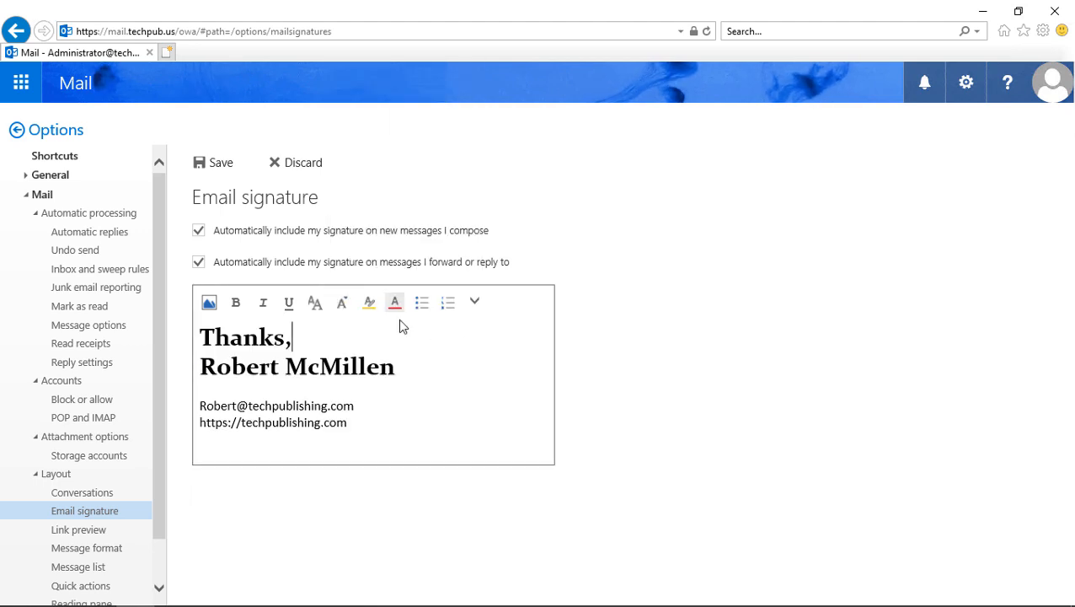
drag(199, 405, 345, 422)
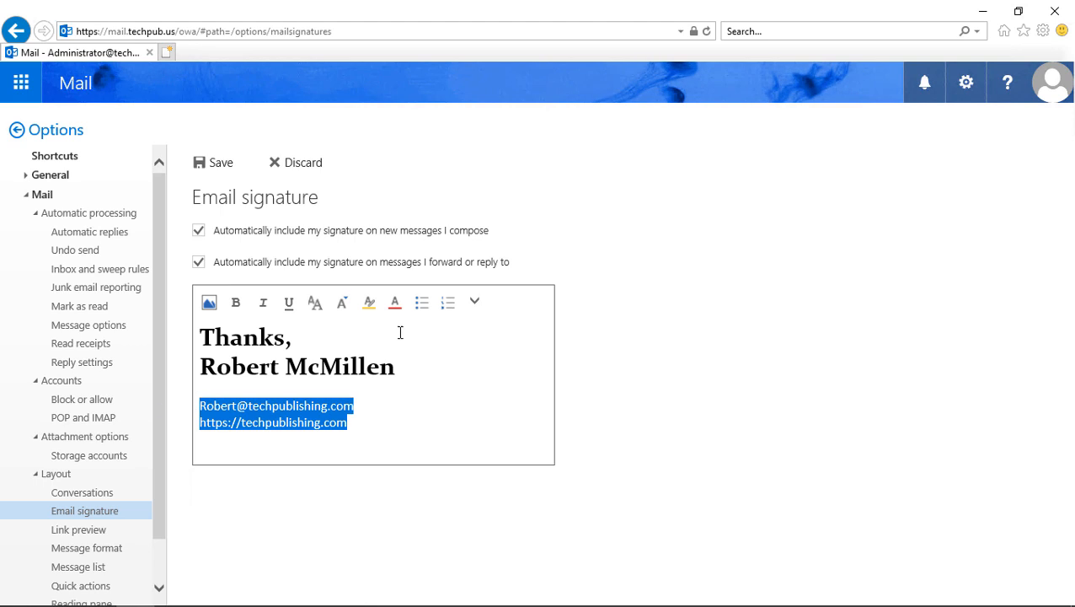
mouse_move(491, 369)
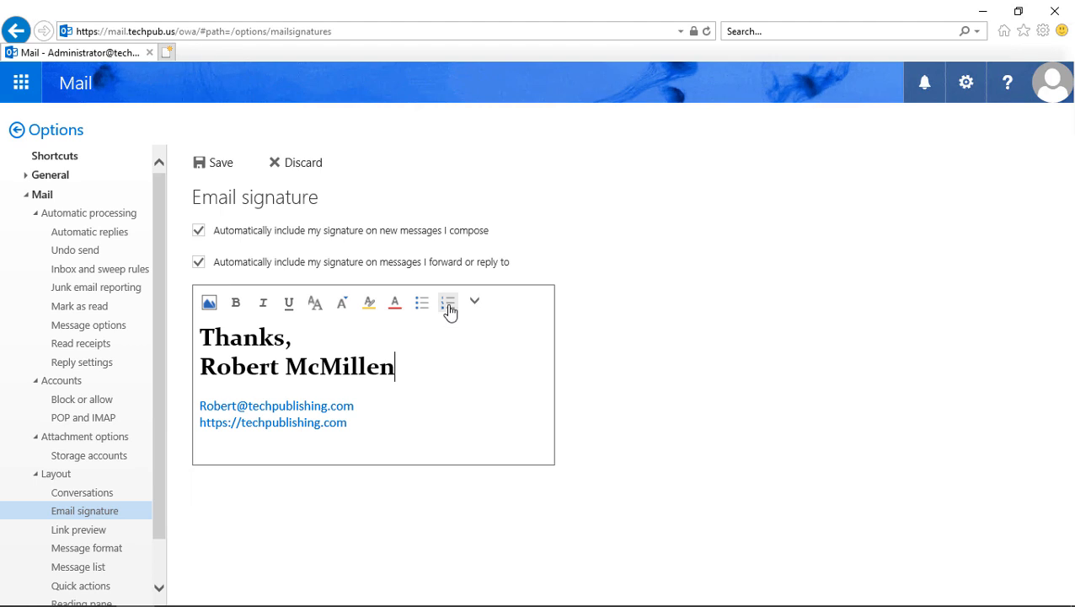
mouse_move(225, 318)
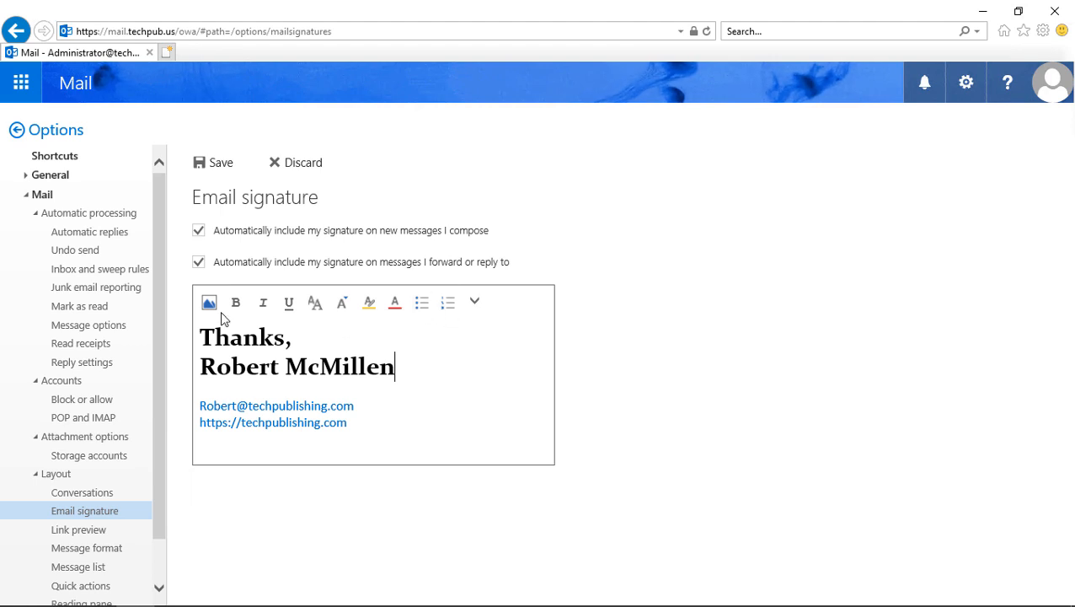
mouse_move(209, 302)
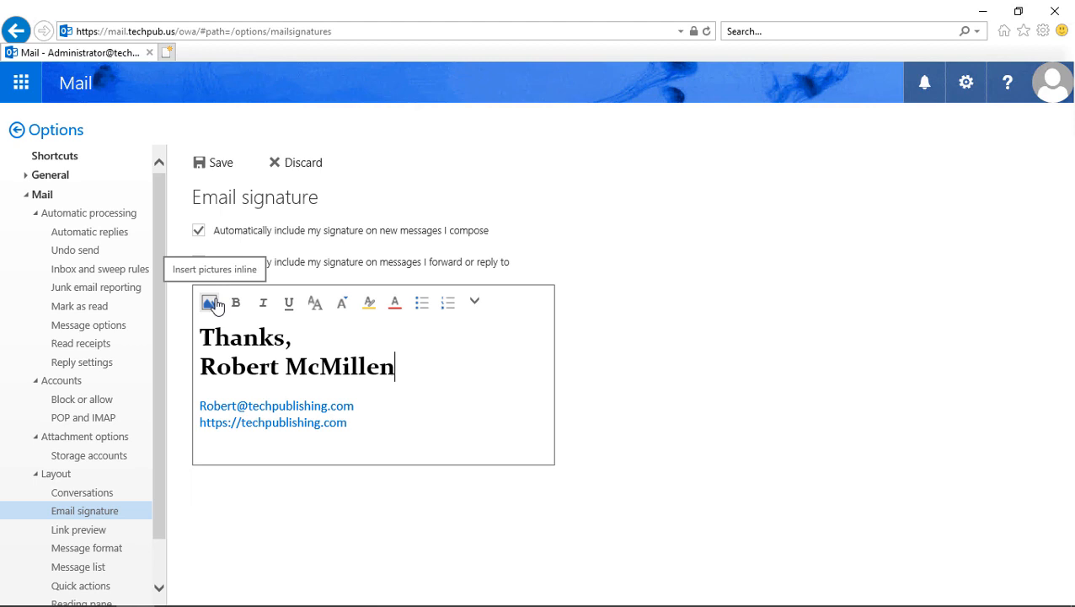
- Show the additional formatting options on the signature toolbar
click(475, 303)
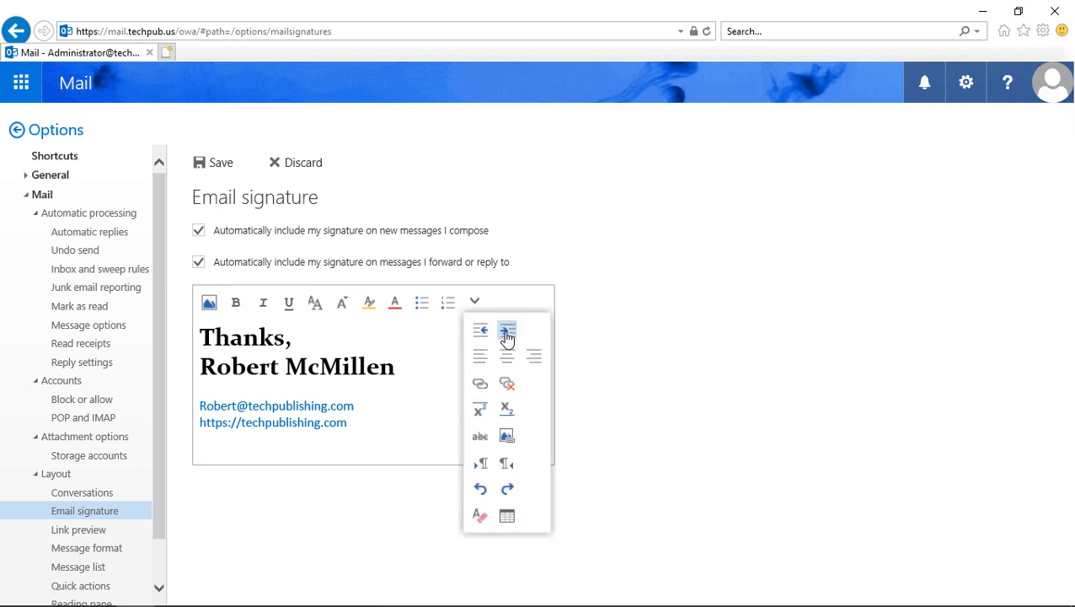
- Hide and then reopen the additional formatting options toolbar
click(506, 330)
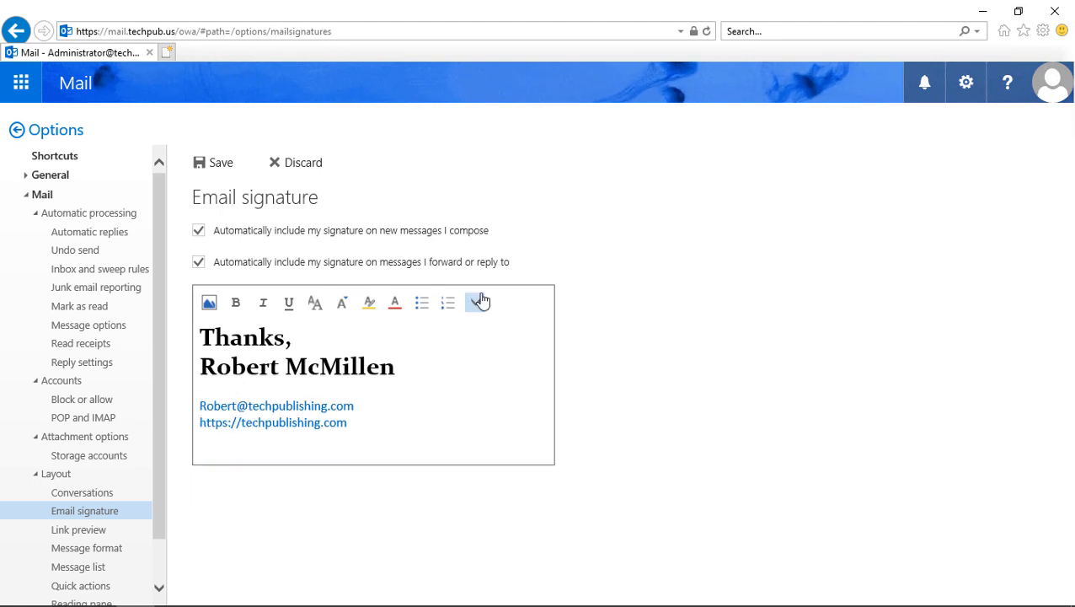
click(478, 302)
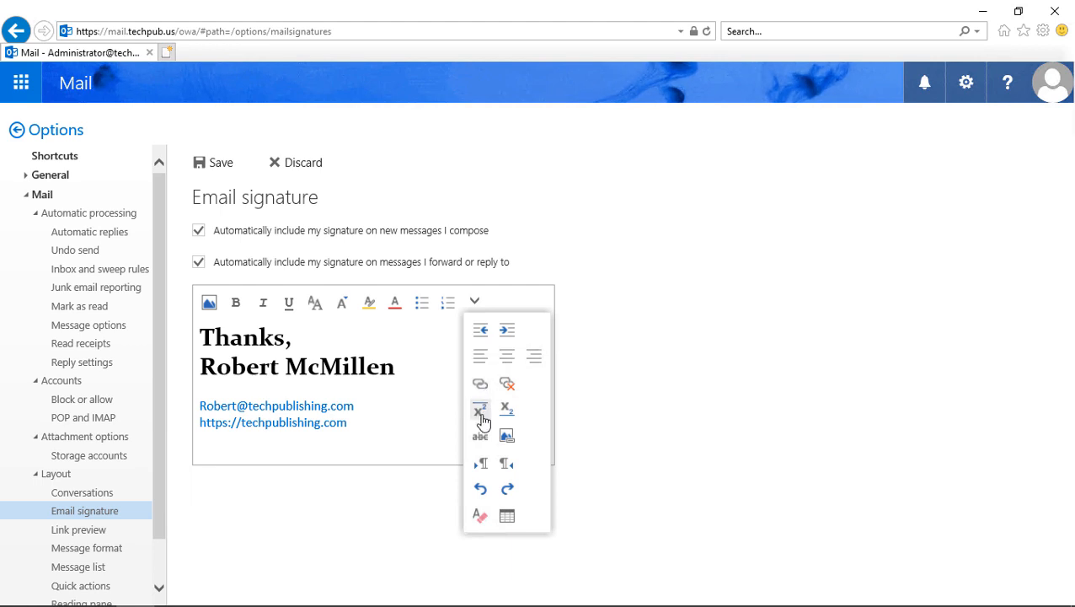
mouse_move(483, 497)
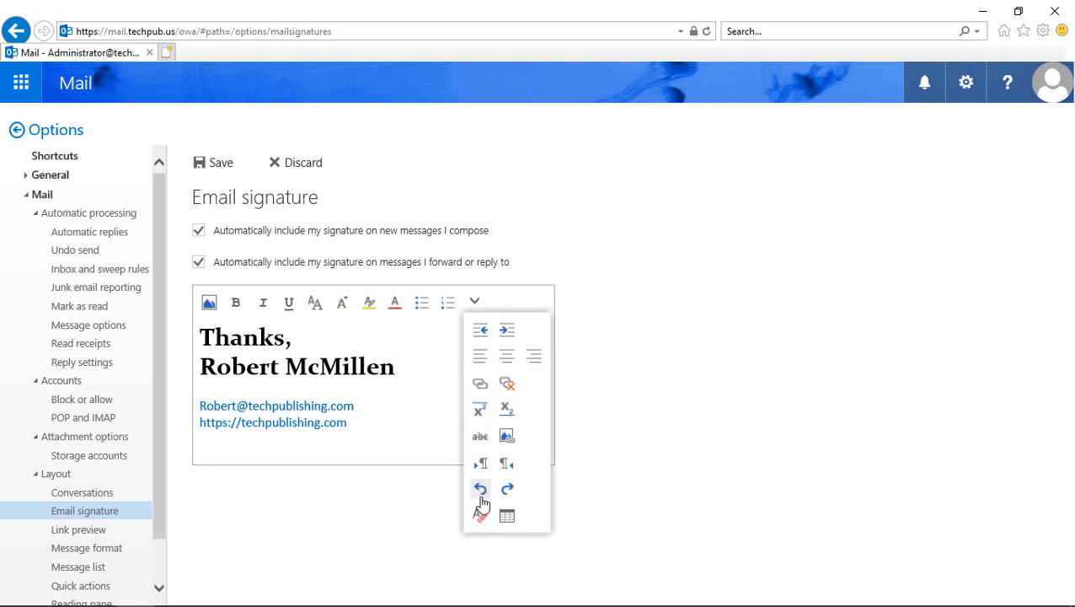
mouse_move(513, 520)
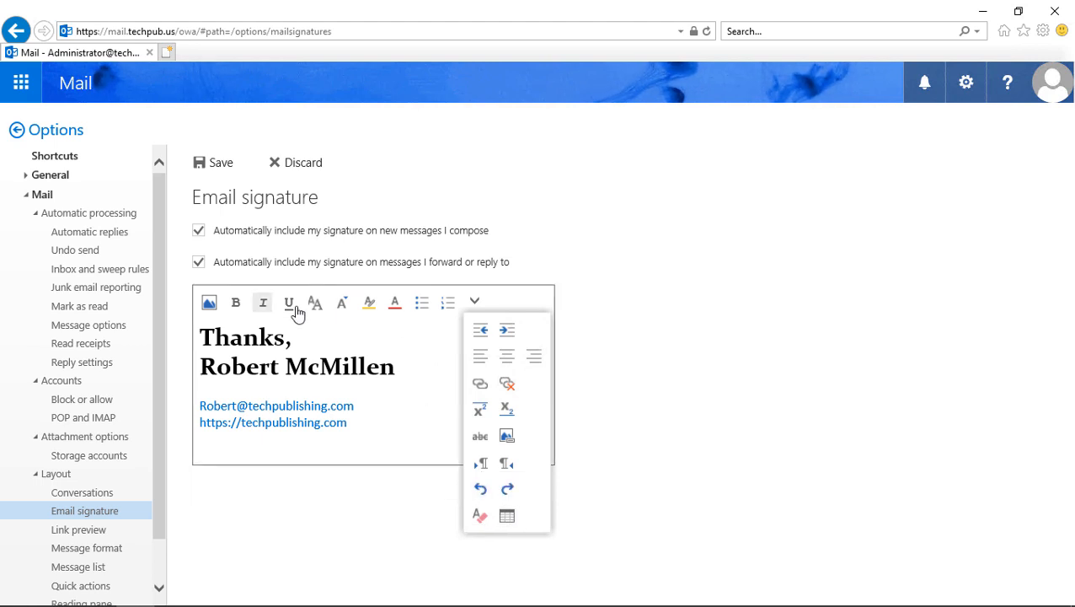
mouse_move(480, 489)
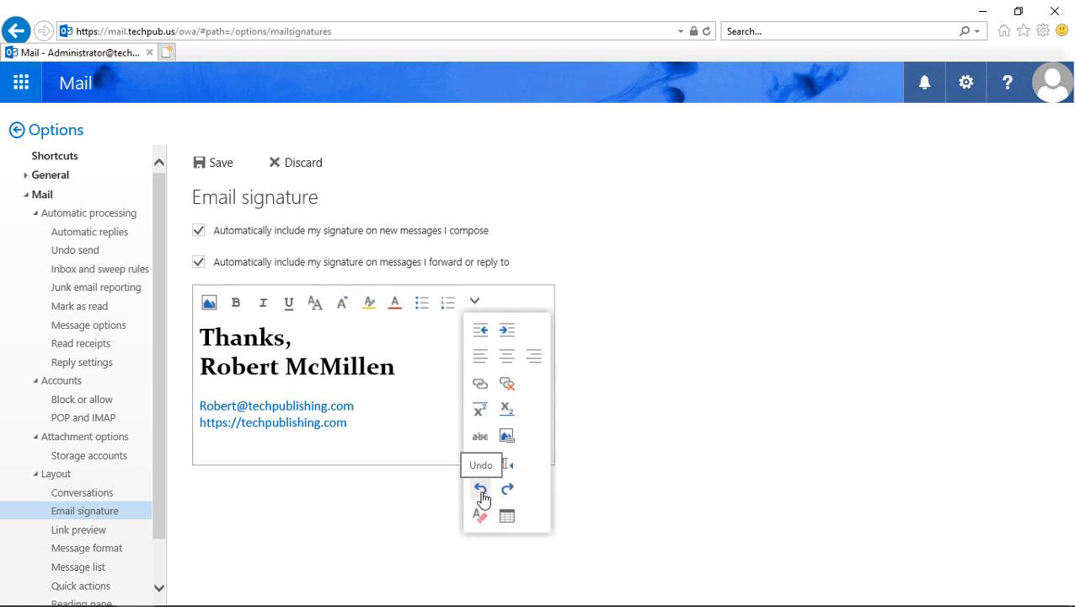
mouse_move(508, 491)
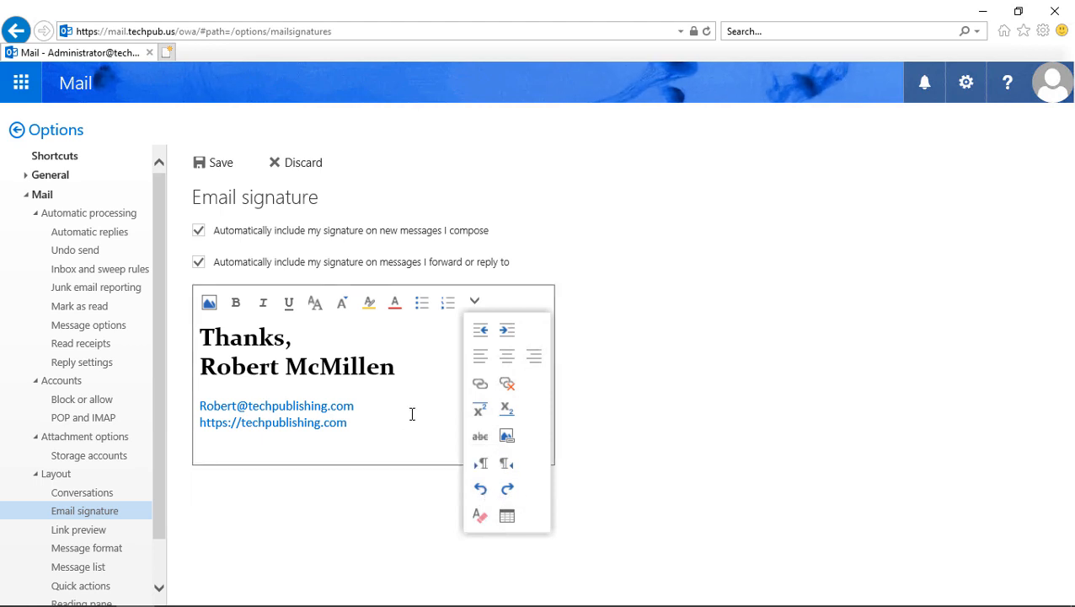
- Dismiss the additional formatting options, leaving the styled signature
click(474, 301)
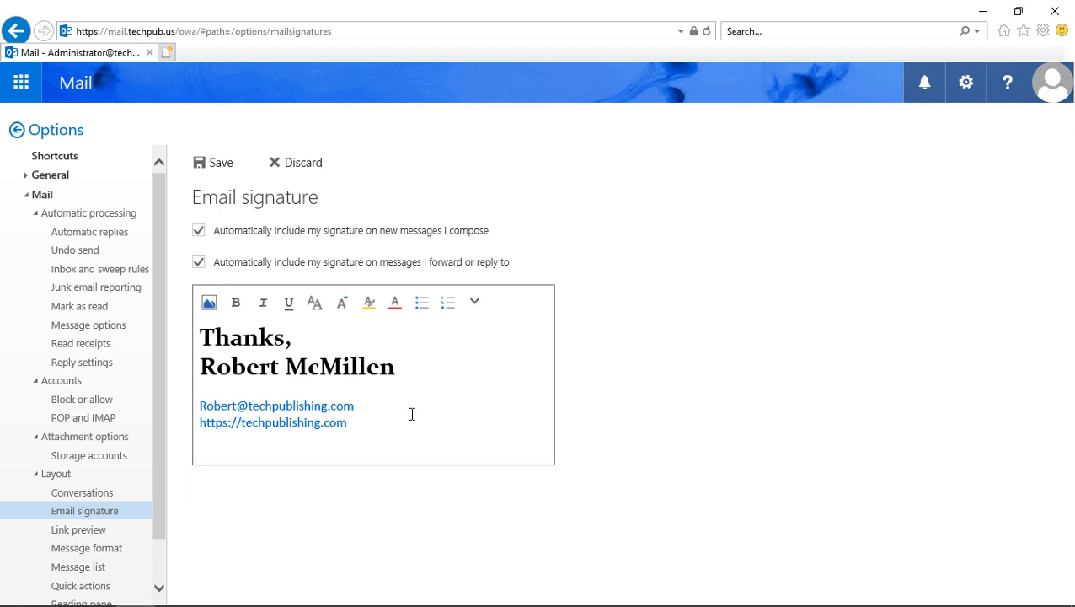
mouse_move(363, 369)
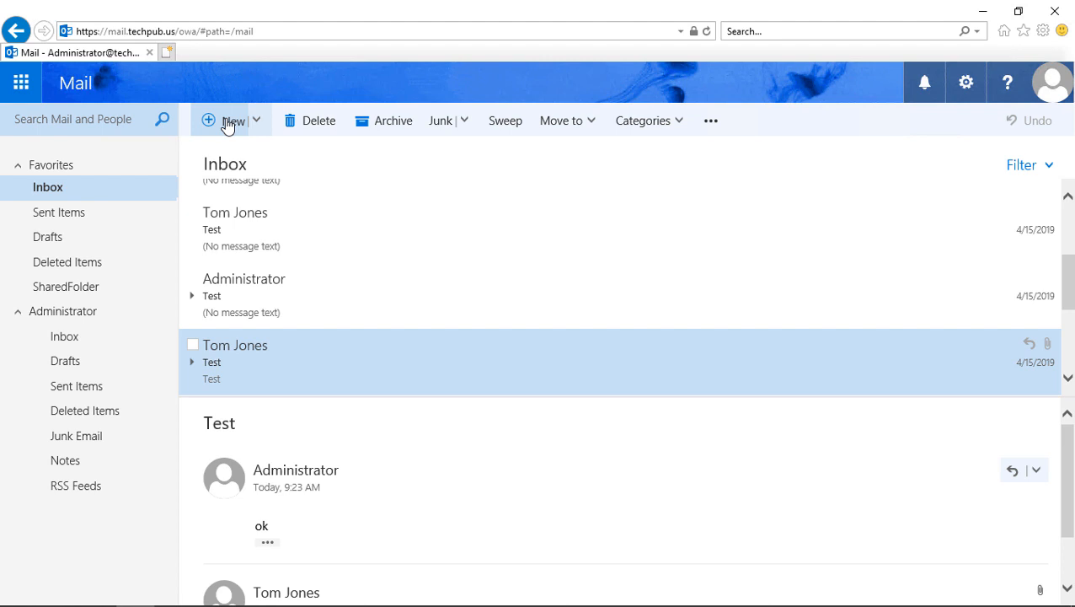
- Start a new email message that shows the saved signature
click(232, 120)
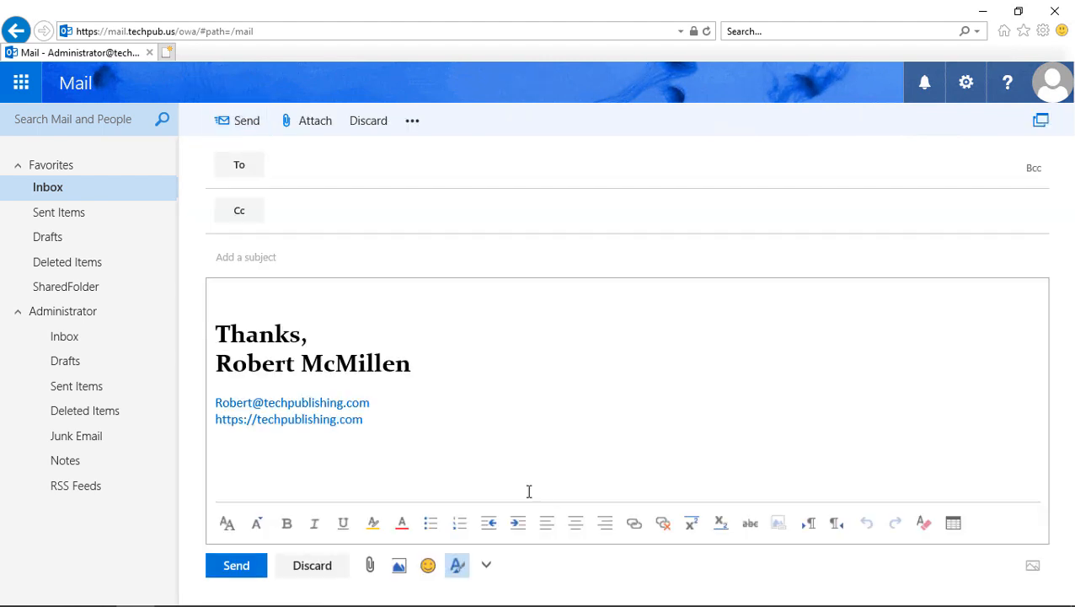
mouse_move(505, 456)
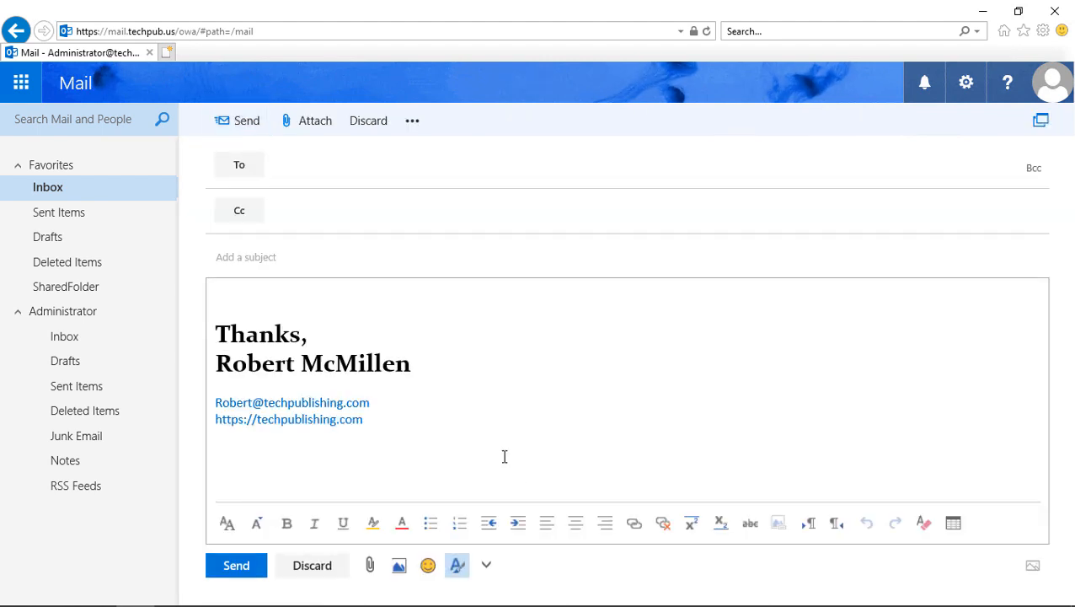